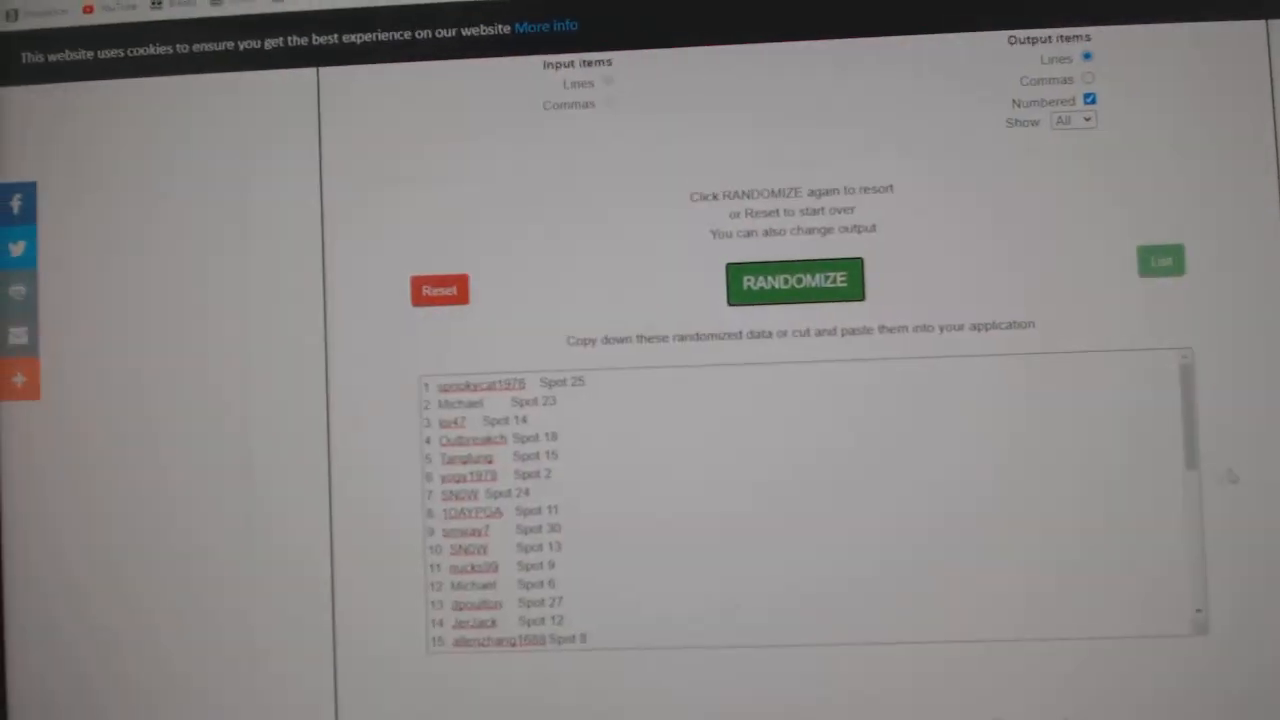
Reshuffle the username-and-spot list, then randomize the NHL team names list.
click(796, 280)
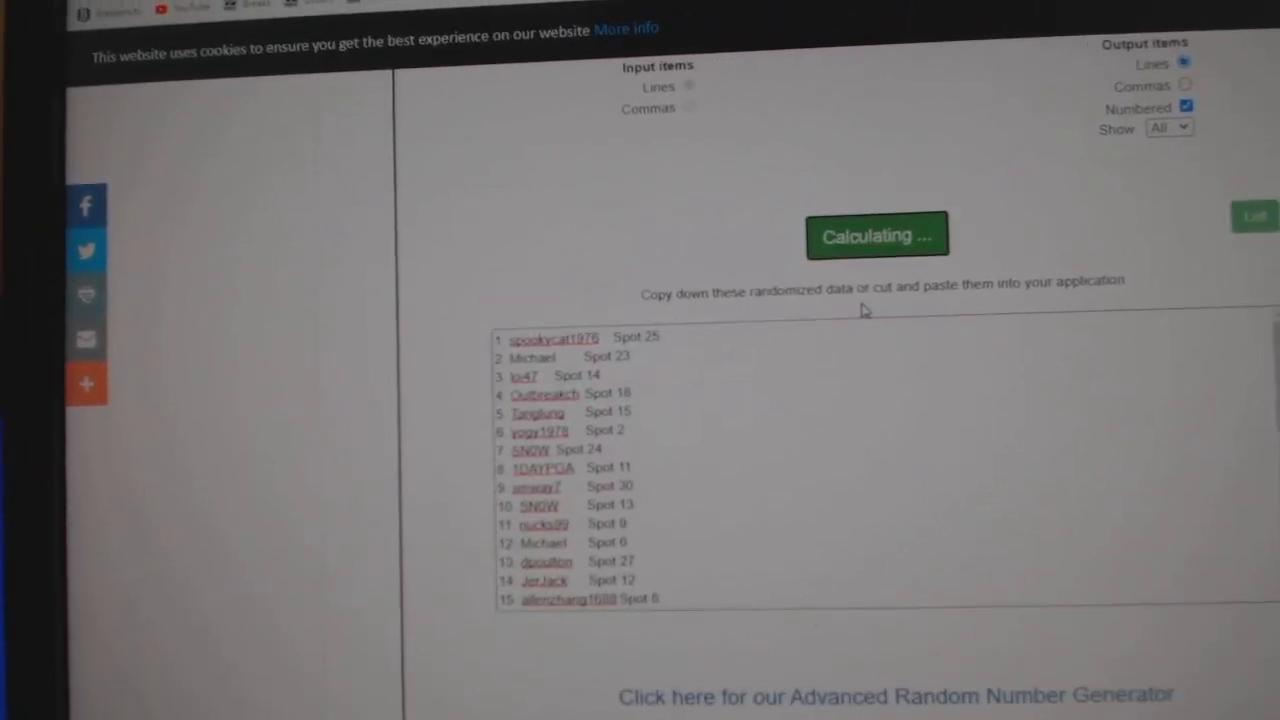
click(876, 236)
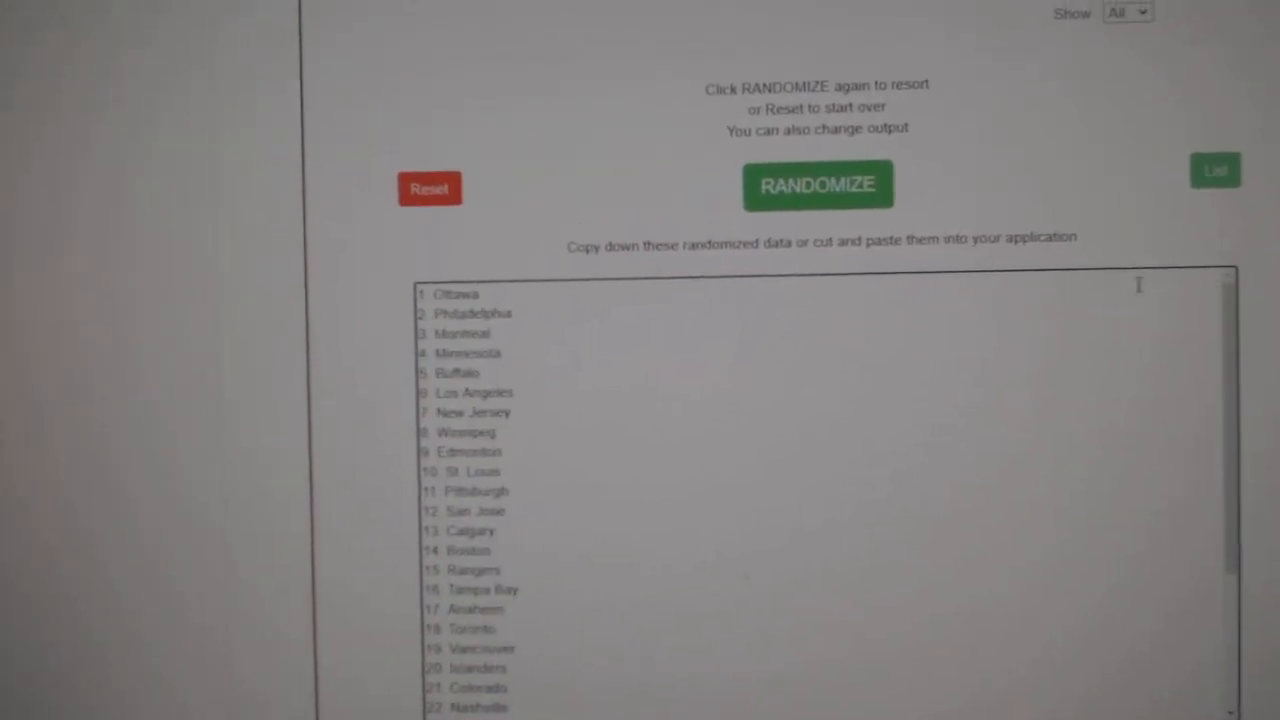
click(816, 186)
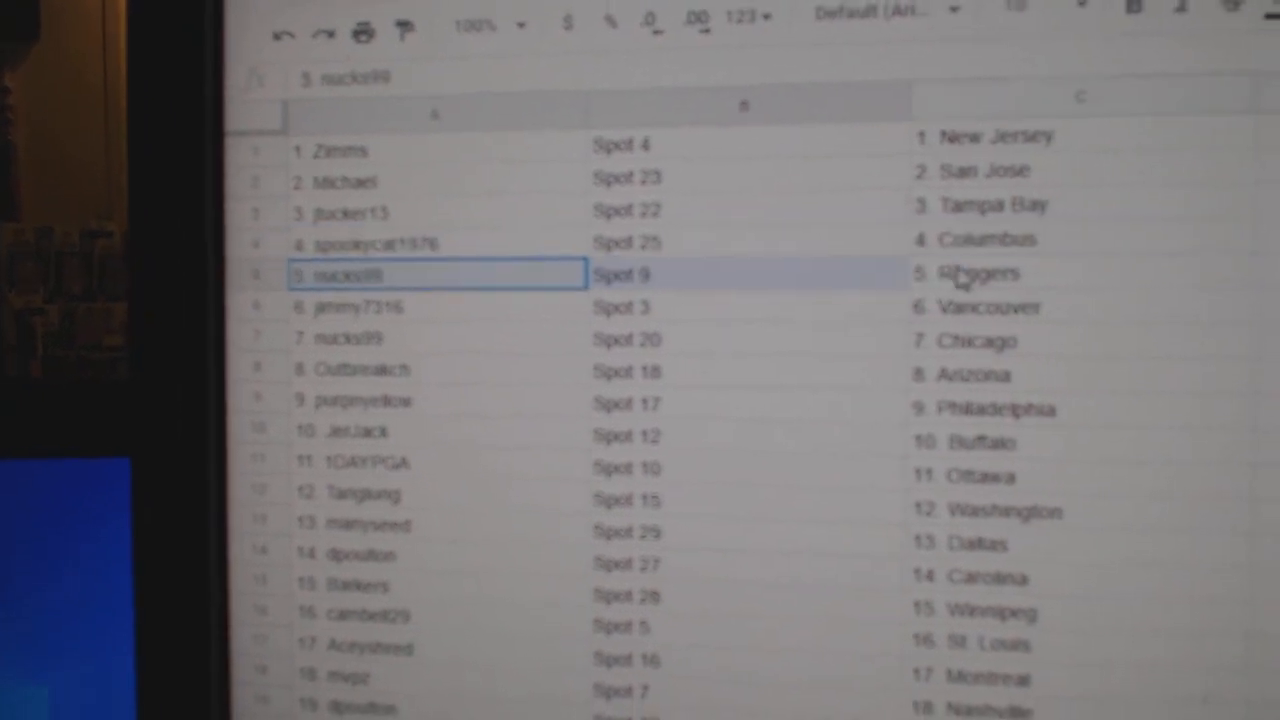
Show the sheet pairing usernames and spots with teams, scrolling to spots 13 through 30.
click(340, 346)
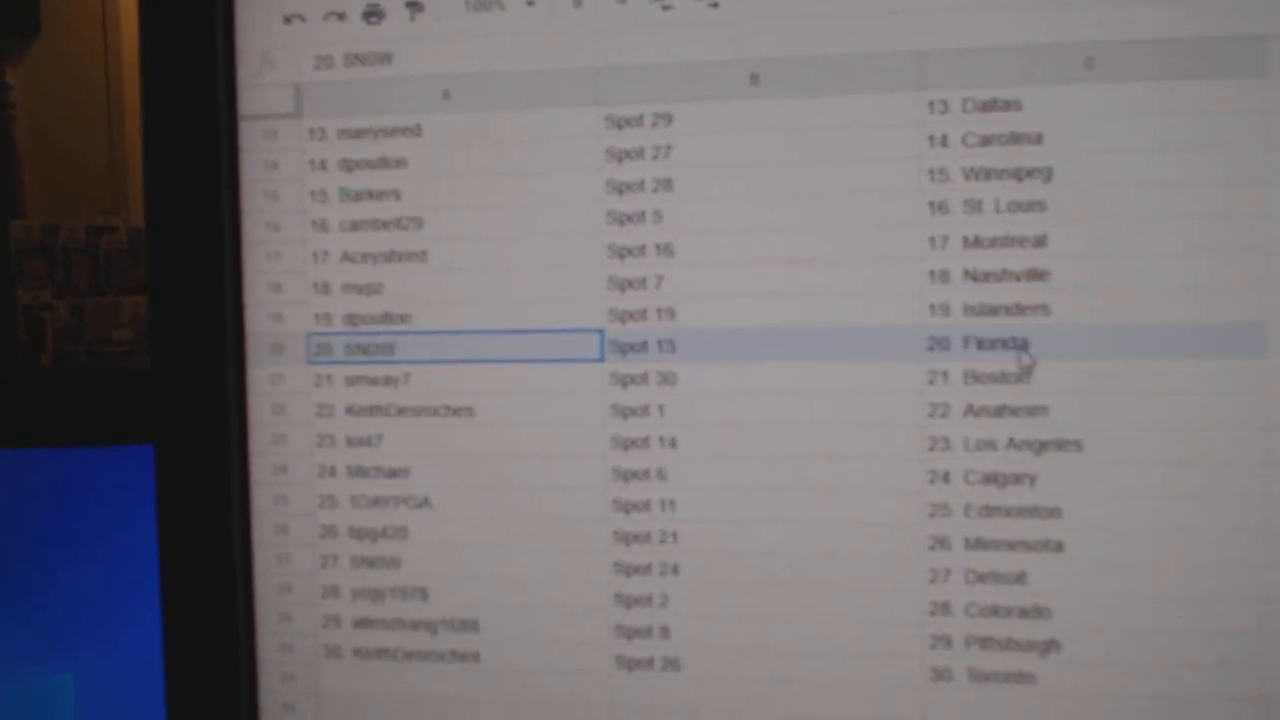
click(450, 380)
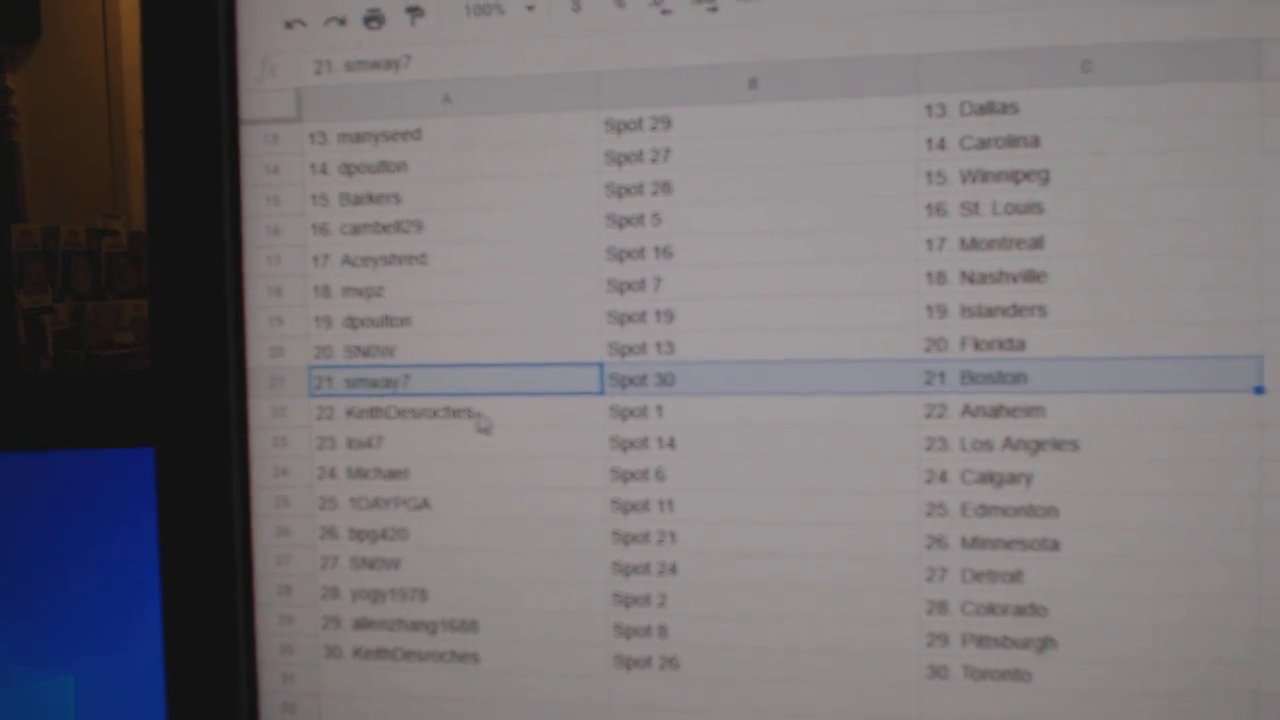